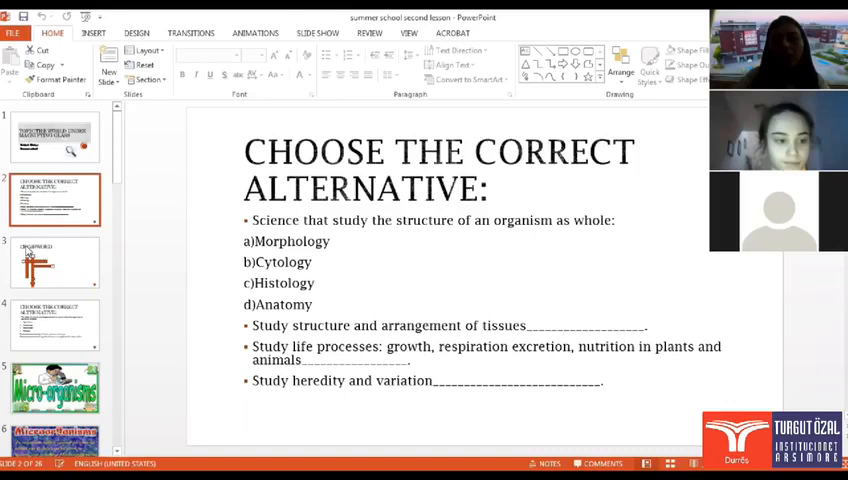
Go to slide 3, the crossword slide with numbered clue boxes.
left_click(54, 262)
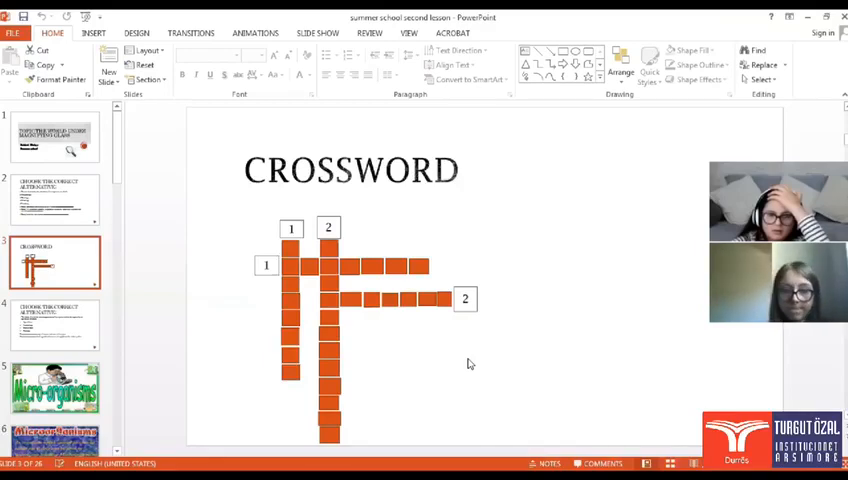
mouse_move(310, 288)
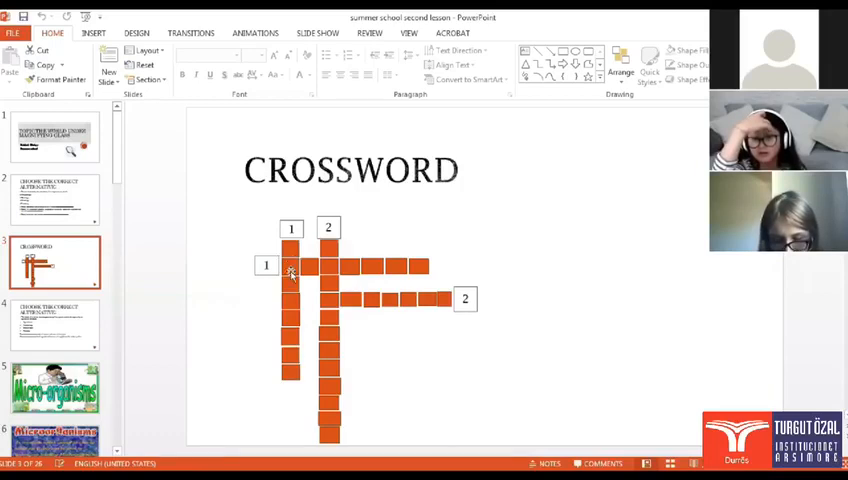
mouse_move(268, 241)
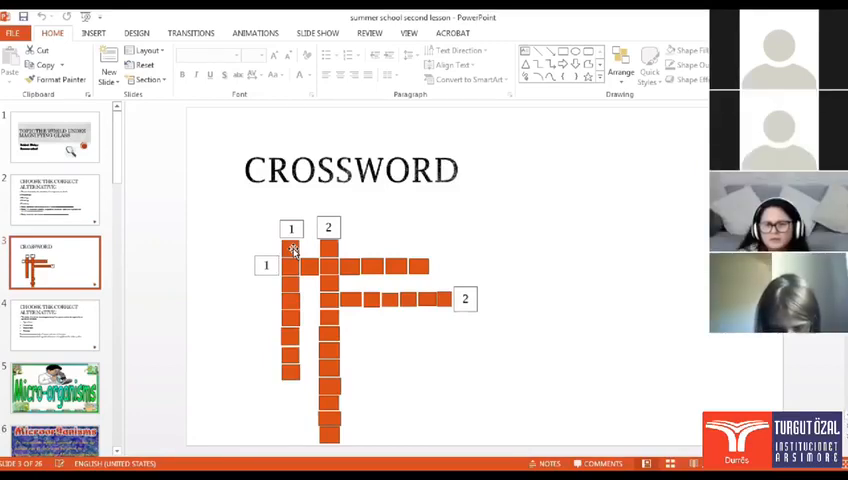
Enter TAXONOMY, ANATOMY, PALEONTOLOGY and ECOLOGY letter by letter into the crossword squares.
left_click(291, 248)
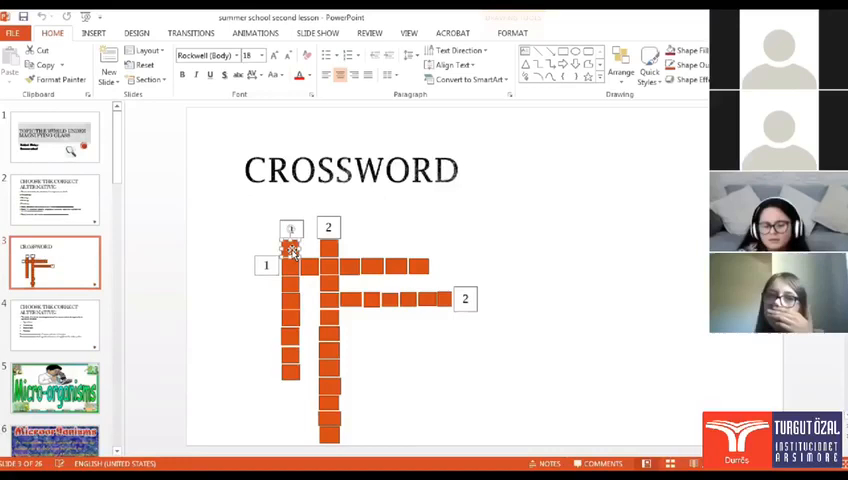
left_click(291, 245)
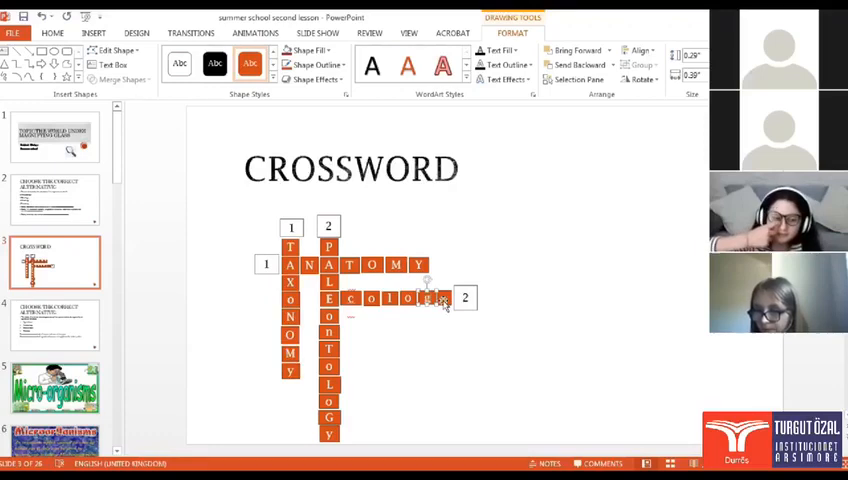
left_click(437, 298)
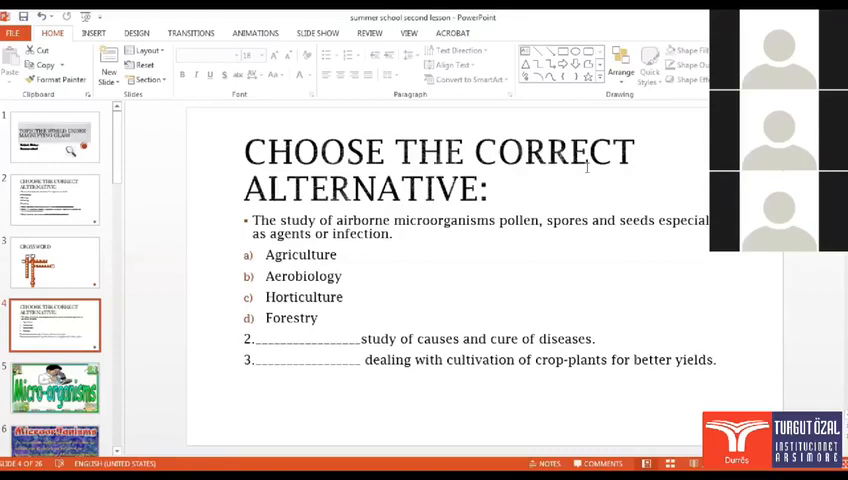
mouse_move(502, 130)
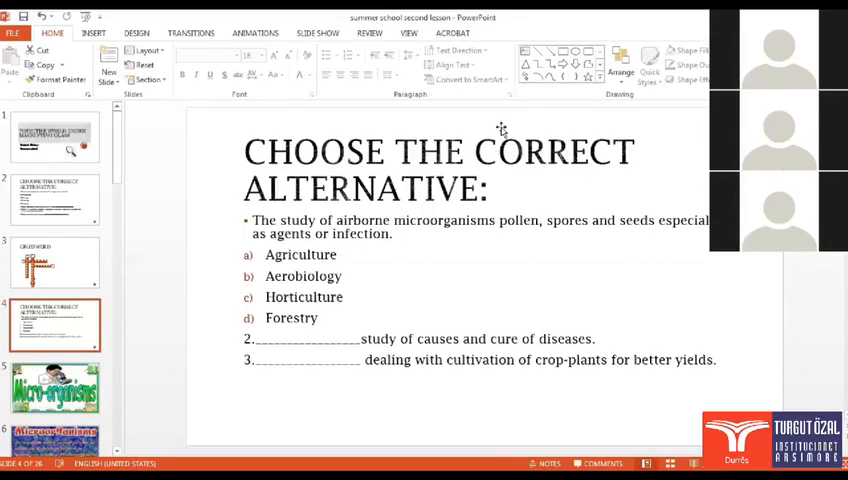
mouse_move(490, 118)
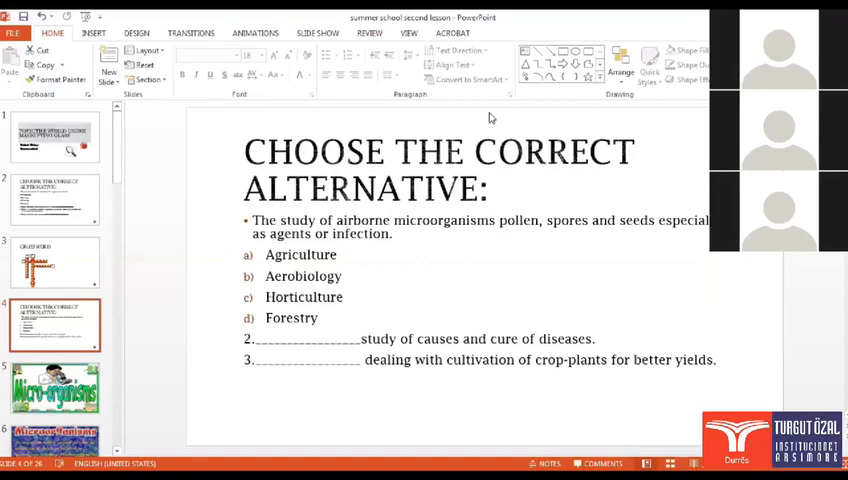